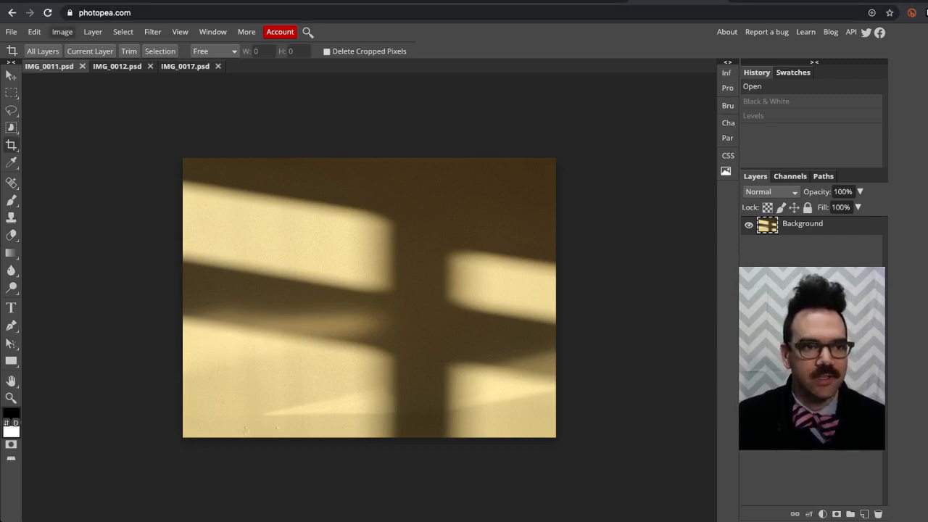
Convert the window-shadow photo to black and white with the default Black & White settings
left_click(61, 31)
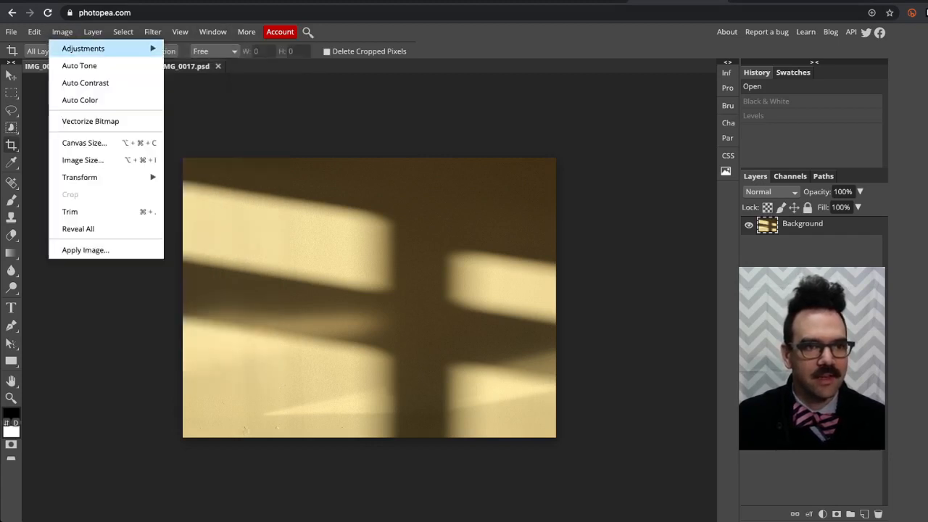
mouse_move(82, 47)
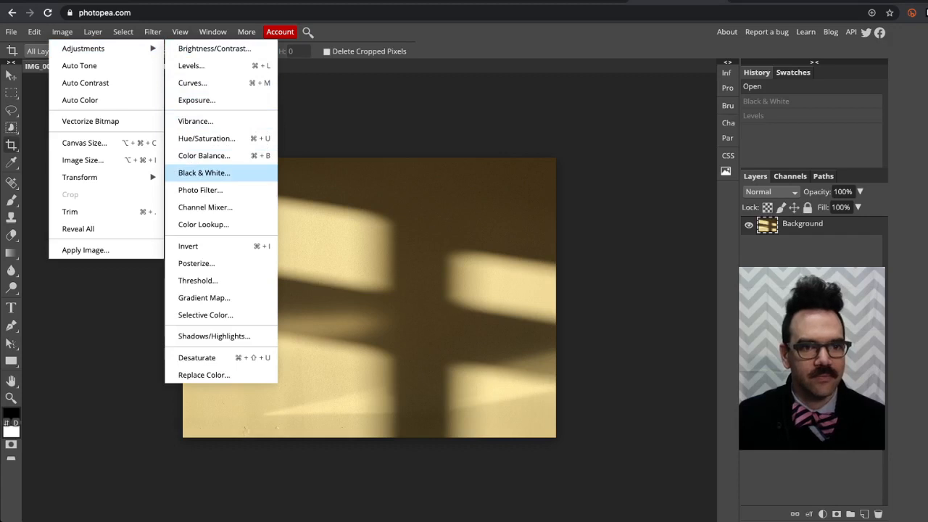
left_click(204, 173)
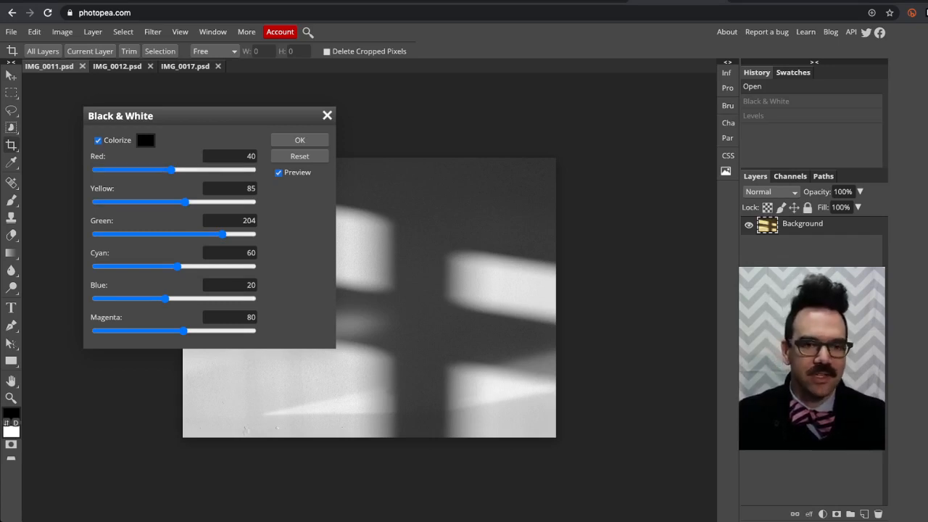
left_click(300, 139)
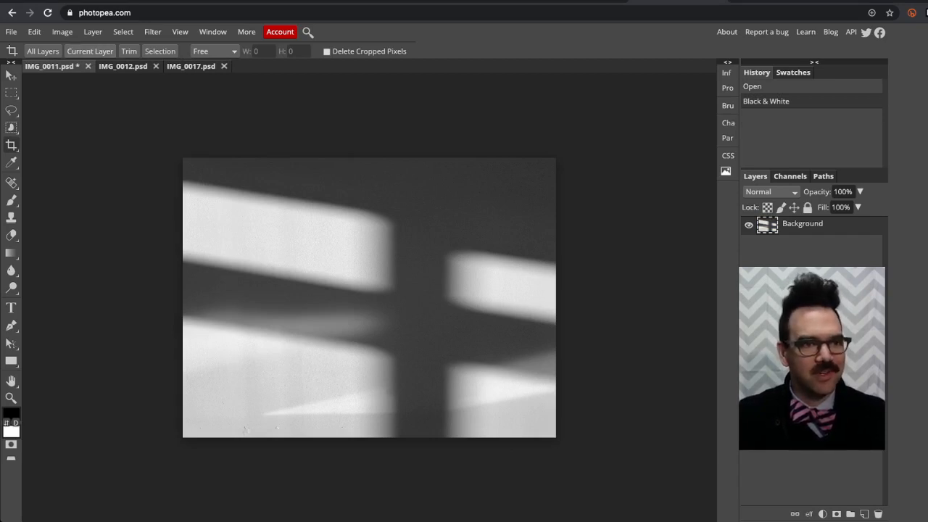
Apply Levels with black input 61 and midtones about 1.06 to crush the shadows to solid black
left_click(61, 31)
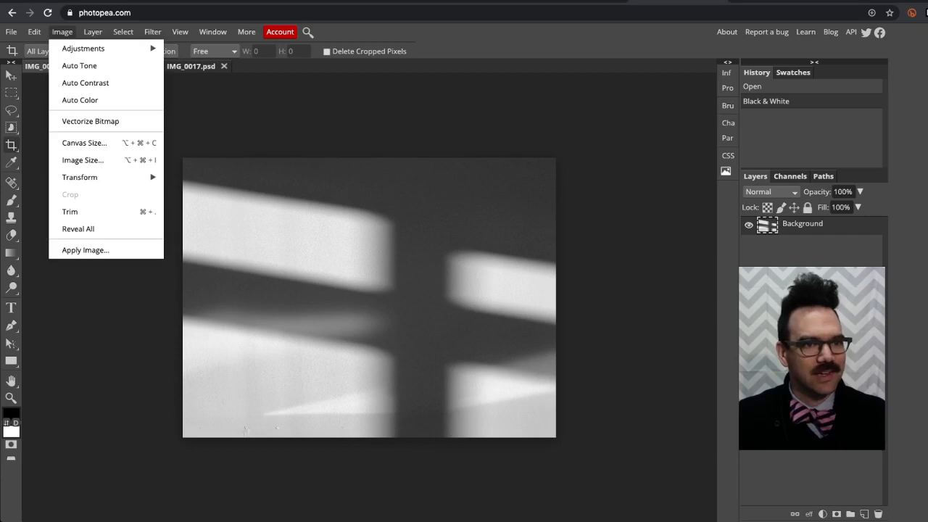
mouse_move(83, 48)
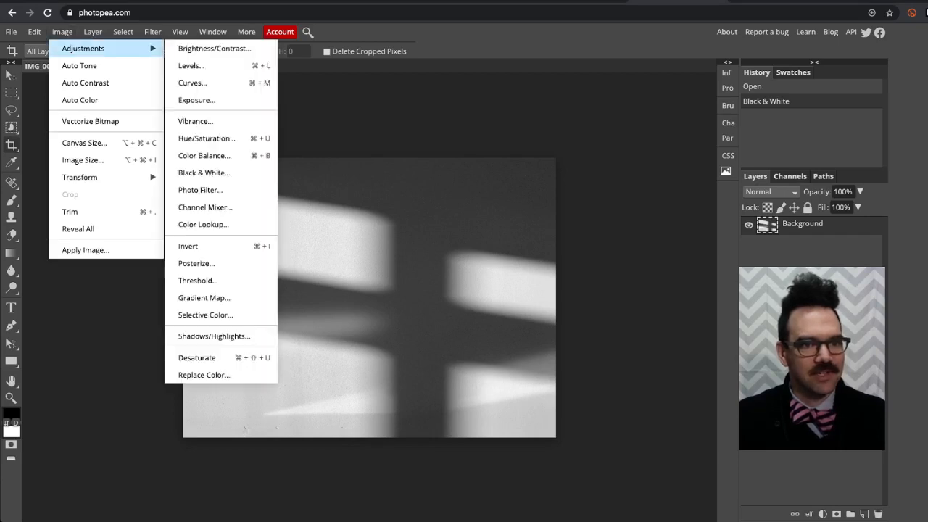
mouse_move(191, 65)
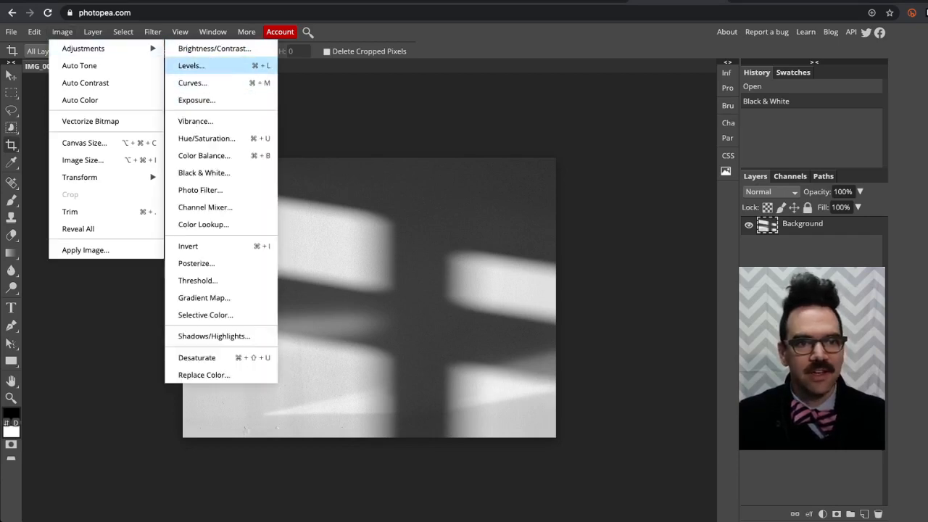
left_click(191, 66)
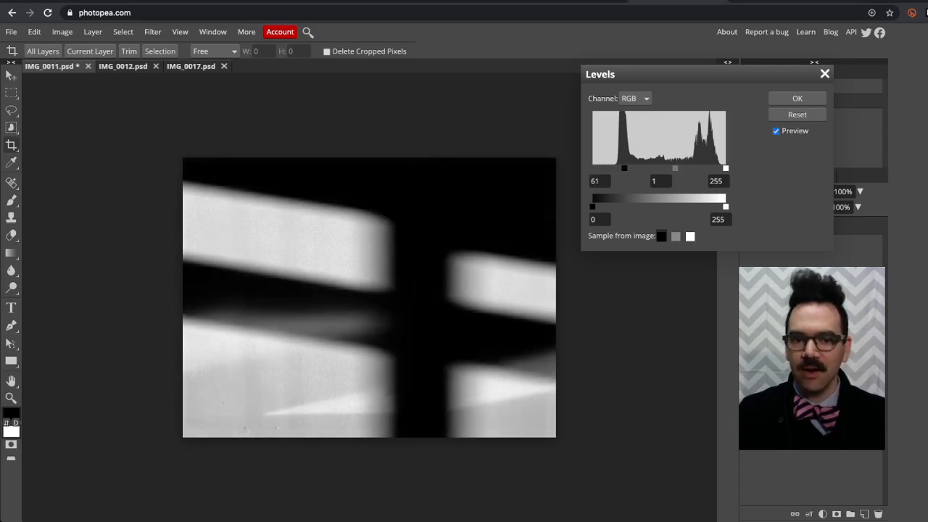
left_click_drag(623, 168, 685, 168)
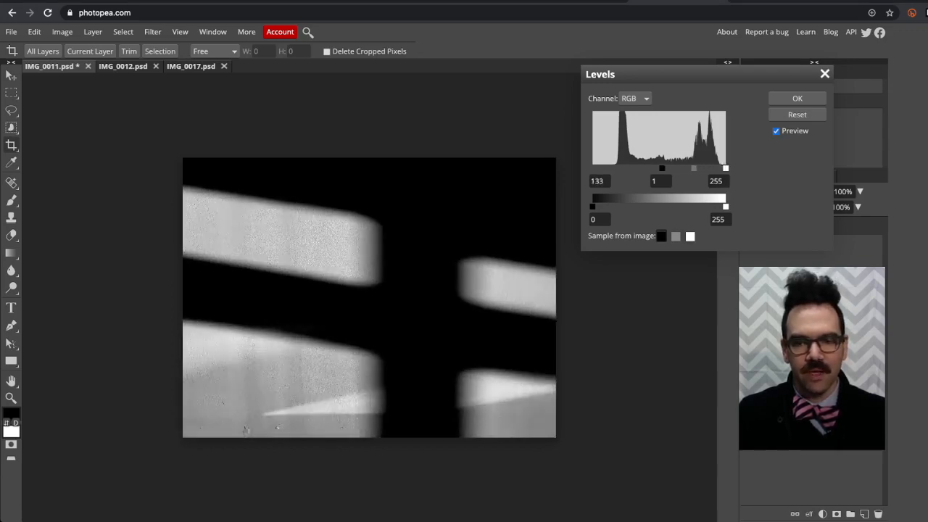
left_click_drag(662, 169, 592, 168)
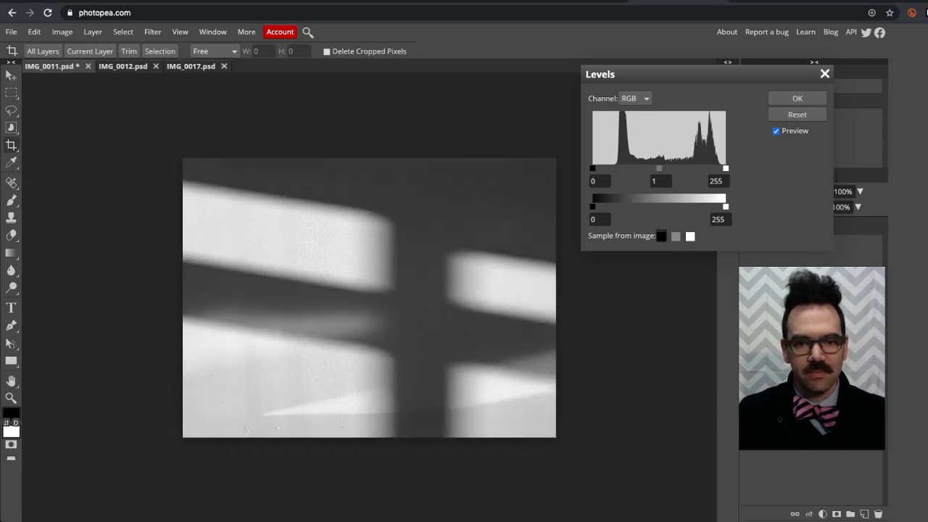
left_click_drag(592, 168, 619, 169)
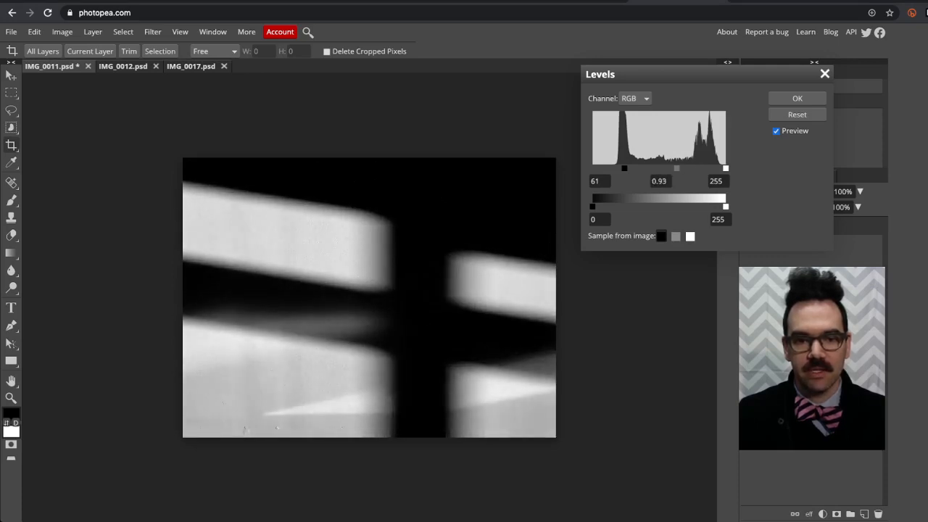
left_click_drag(676, 168, 688, 167)
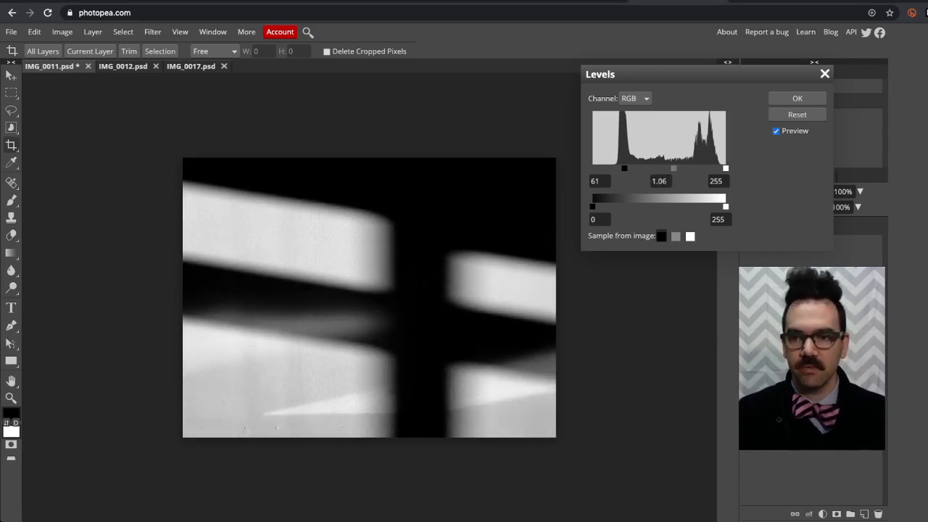
left_click(796, 98)
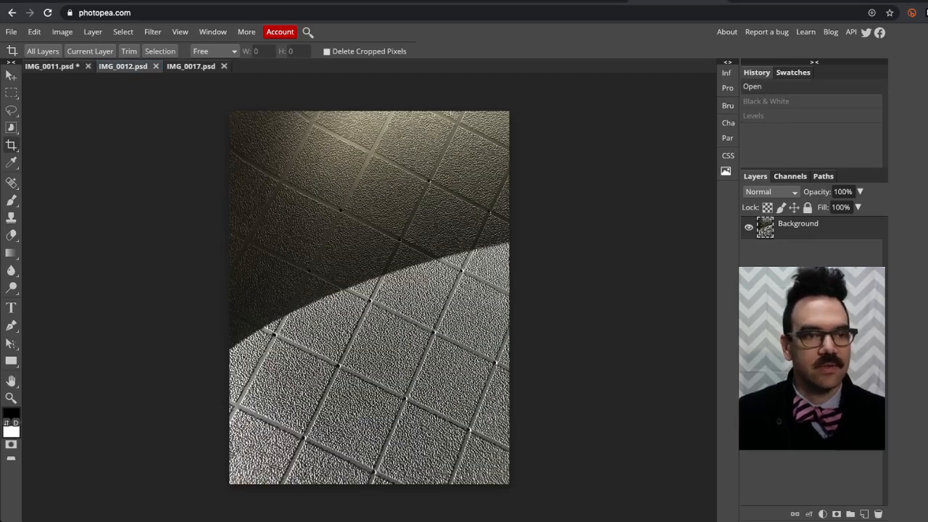
Convert the tile-floor photo to black and white with default settings
left_click(62, 31)
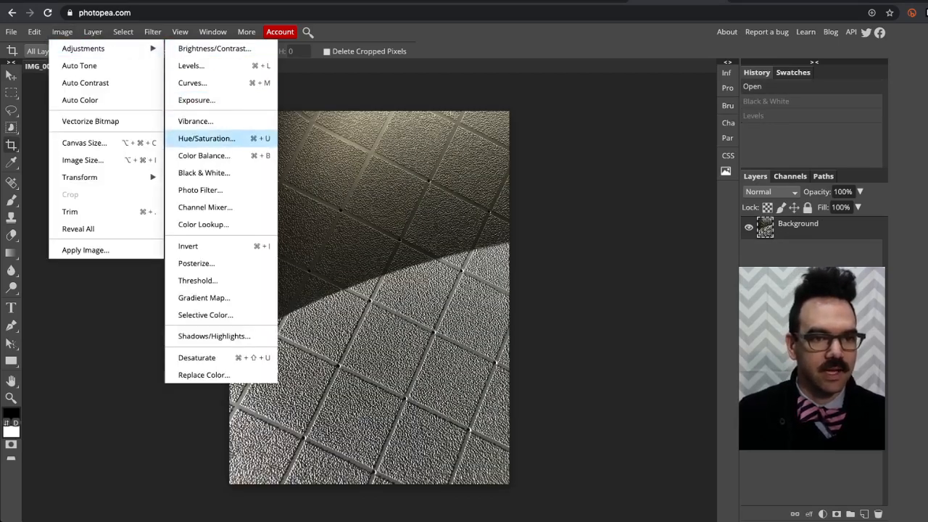
left_click(204, 173)
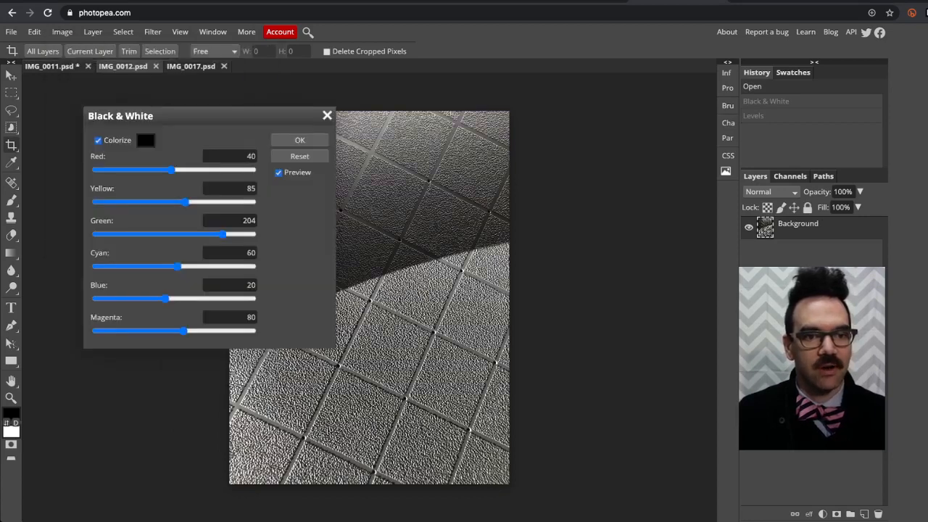
left_click(300, 139)
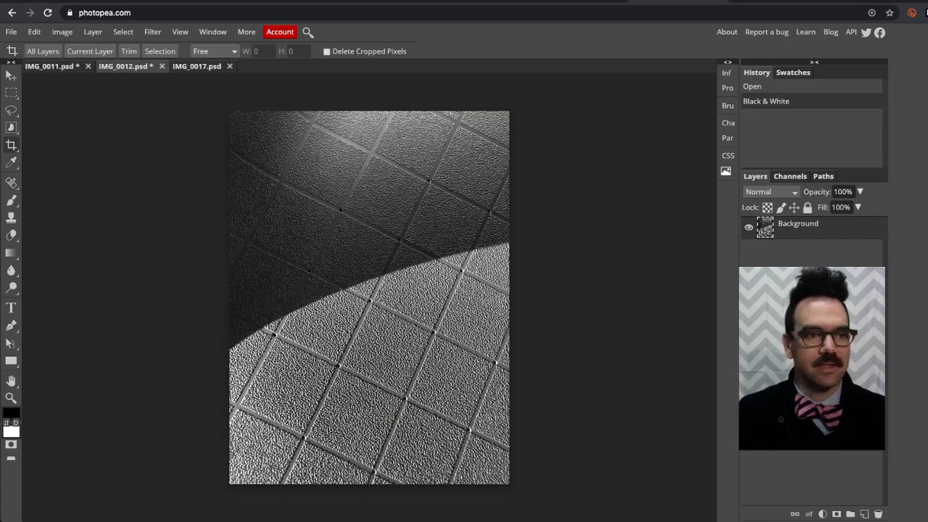
Apply Levels with the black input raised from 27 to about 63 to deepen the tile photo's shadows
left_click(62, 31)
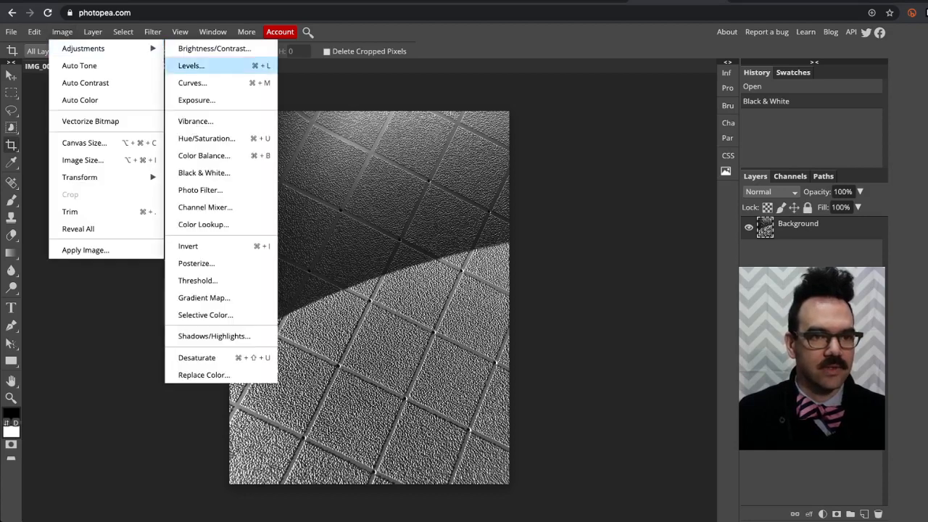
left_click(190, 65)
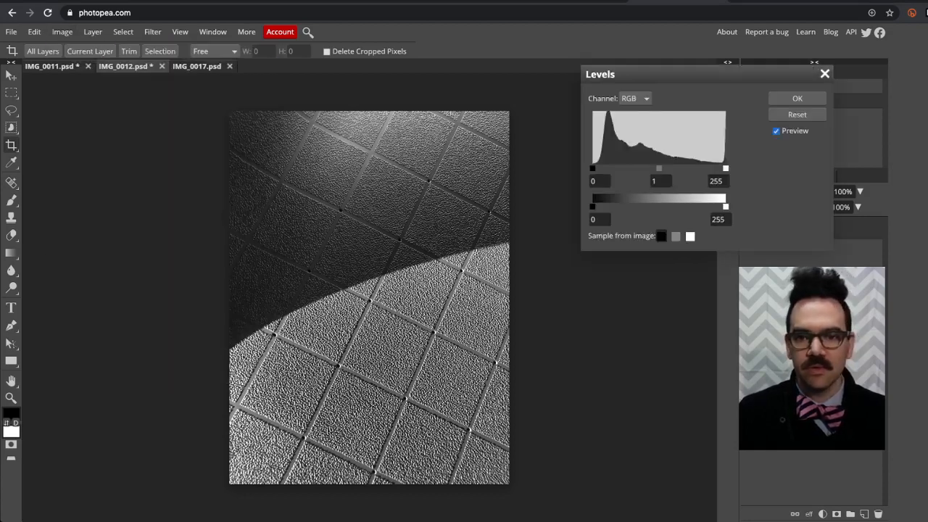
type("10")
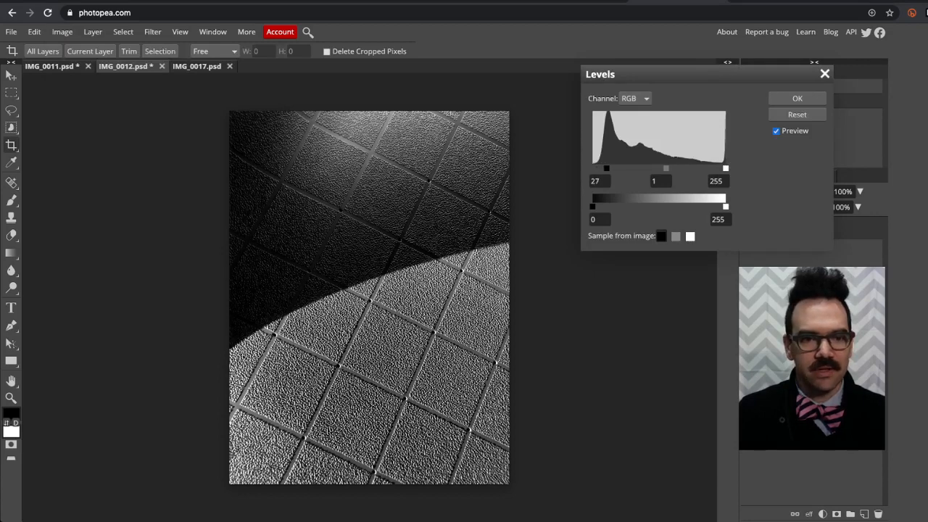
left_click_drag(607, 168, 615, 167)
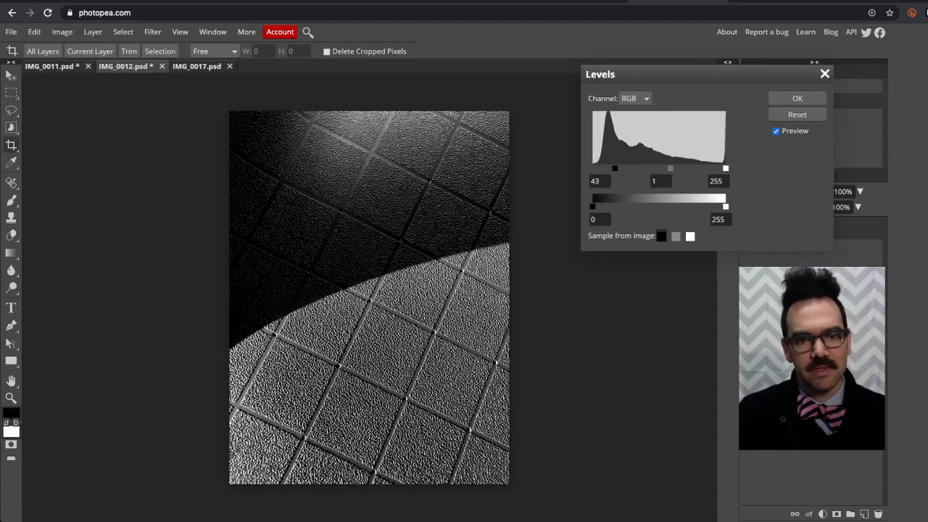
left_click_drag(615, 168, 625, 168)
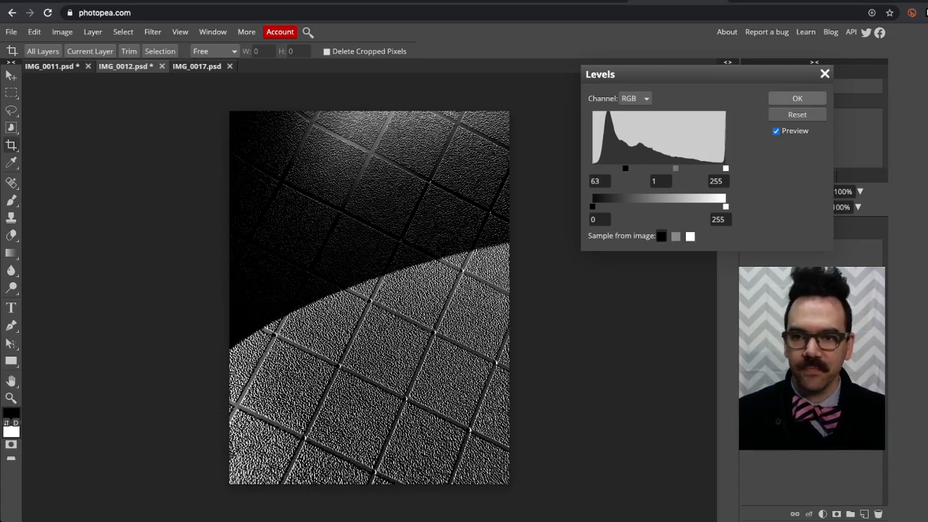
left_click(797, 98)
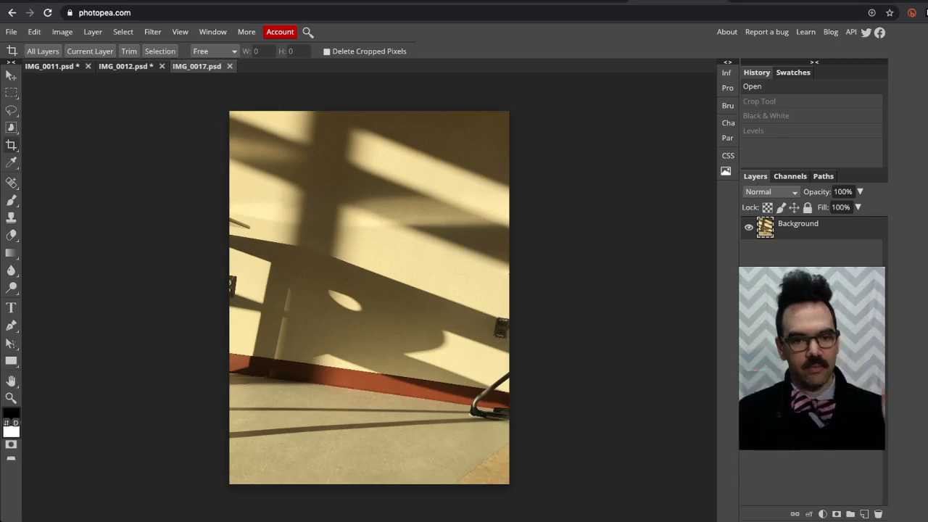
Convert the stool-shadow photo to black and white, then crop it with a rotated frame
left_click(62, 31)
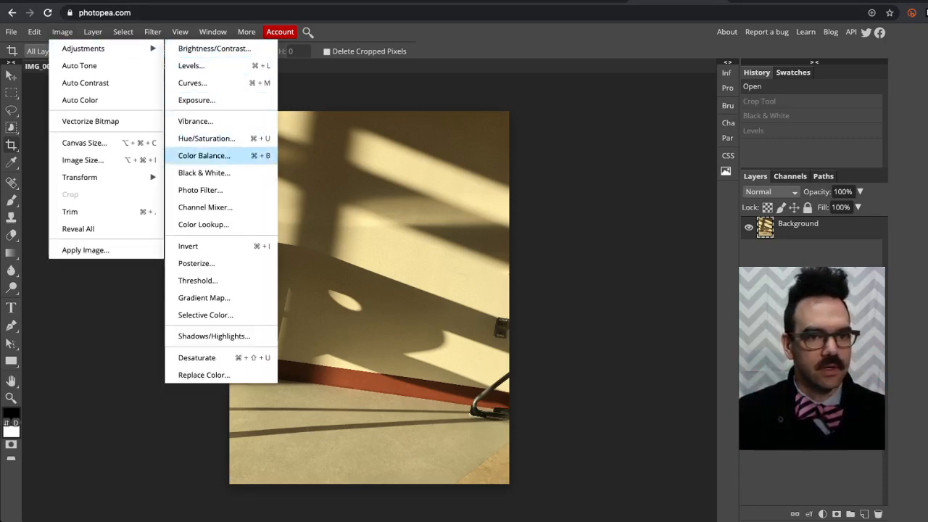
mouse_move(203, 172)
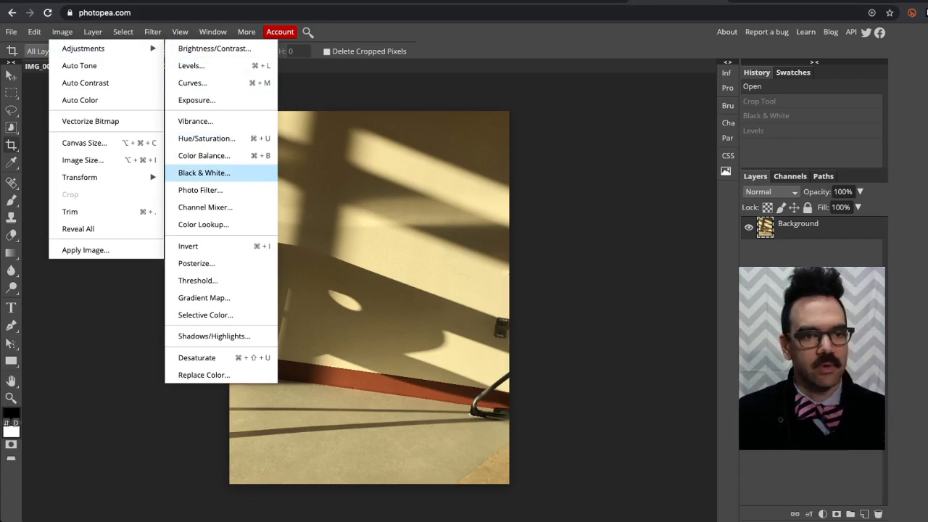
left_click(204, 173)
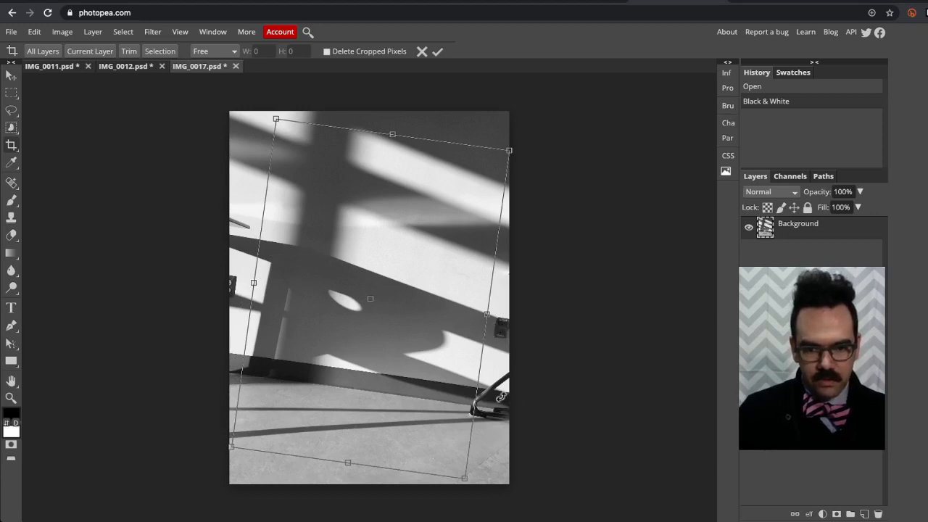
left_click_drag(510, 150, 498, 150)
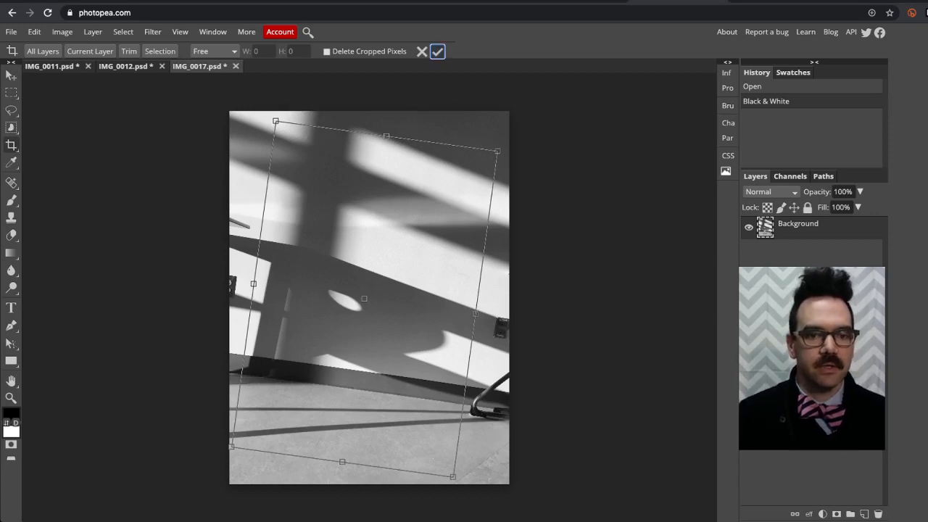
left_click(437, 52)
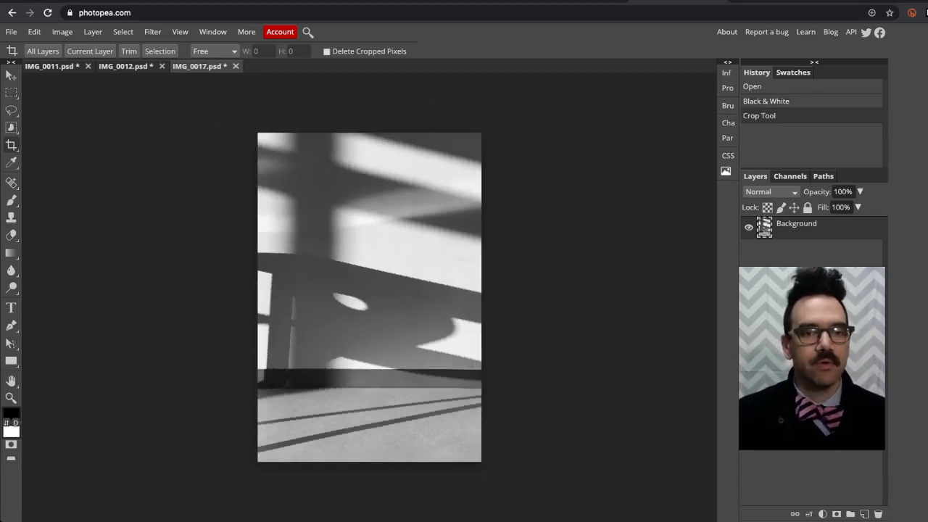
Toggle Delete Cropped Pixels, then apply Levels with black input 54 and midtones 0.83
left_click(327, 52)
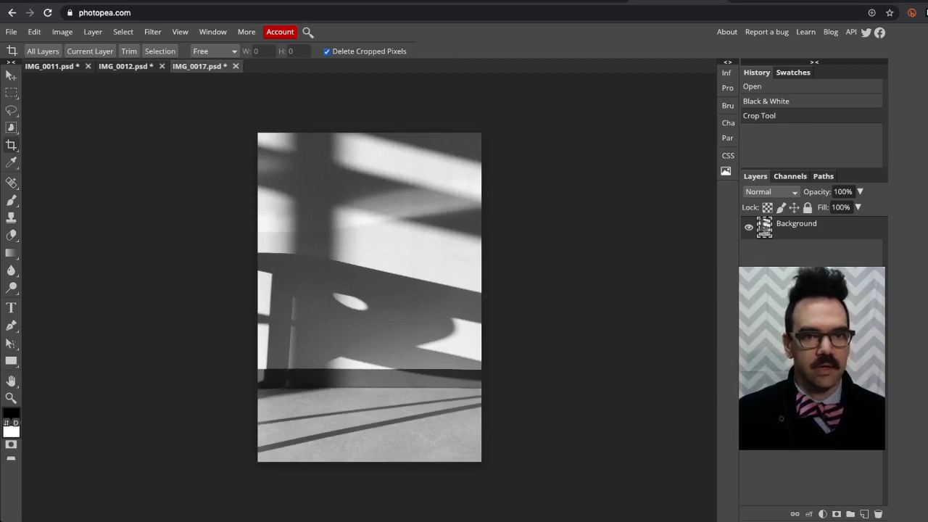
left_click(327, 51)
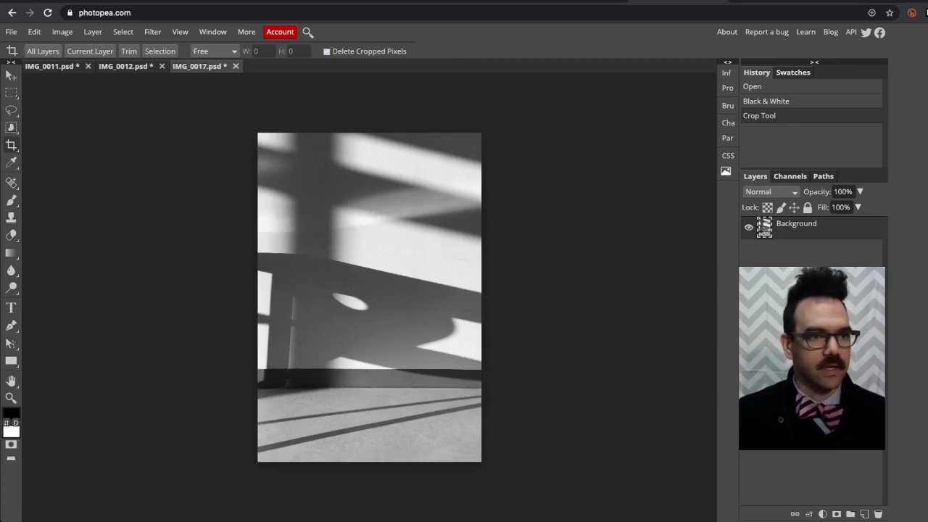
left_click(62, 31)
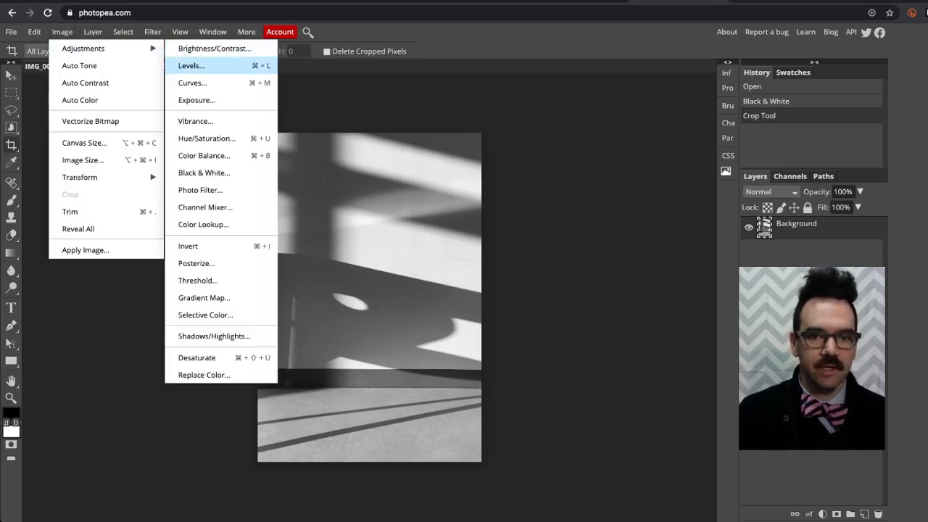
left_click(190, 66)
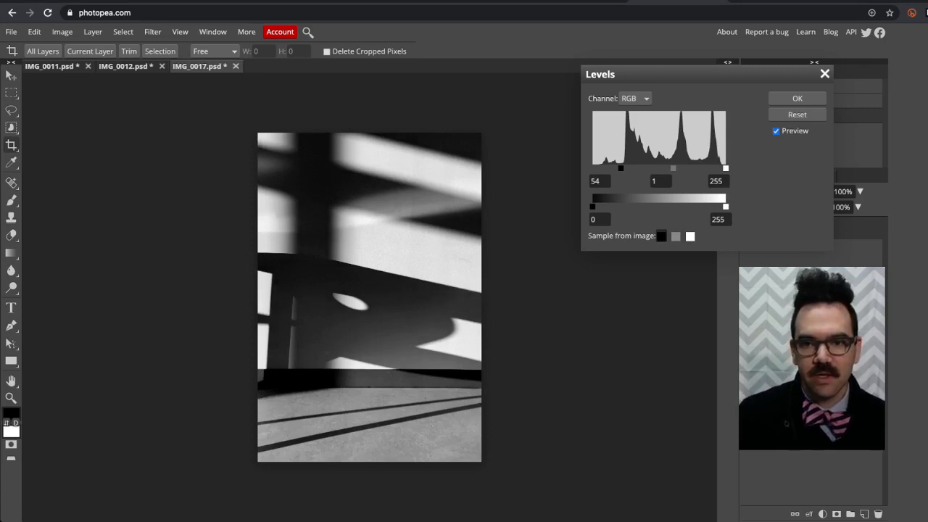
left_click_drag(673, 167, 678, 167)
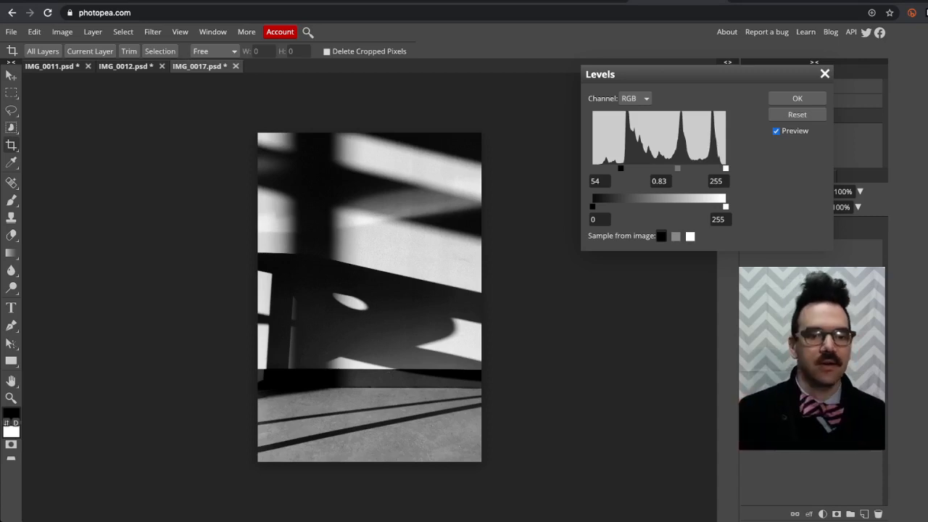
left_click(797, 98)
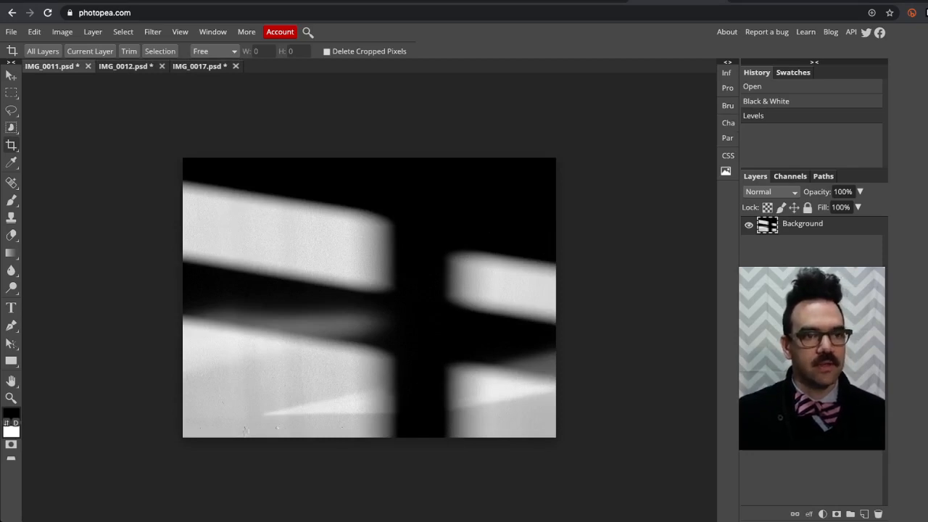
Show the Export as format choices (PNG, JPG, SVG, GIF, PDF) for the finished photo
left_click(199, 66)
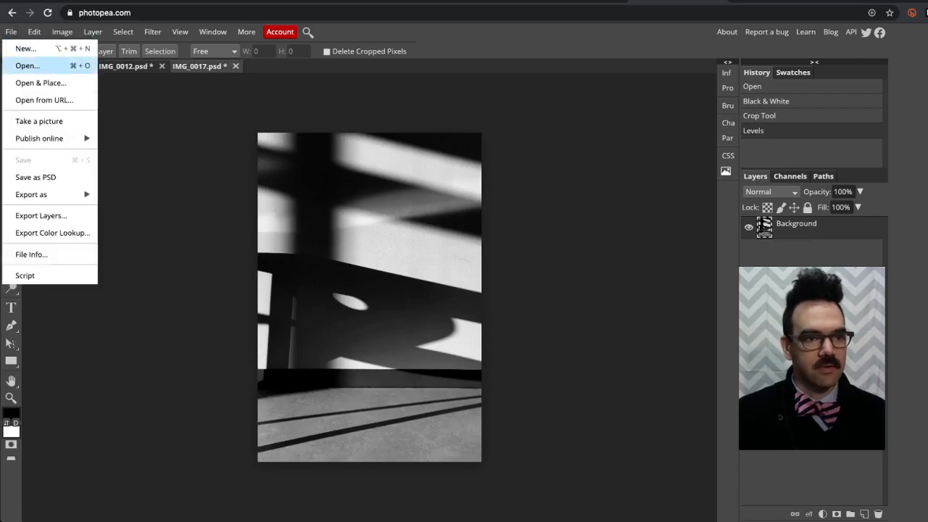
mouse_move(36, 177)
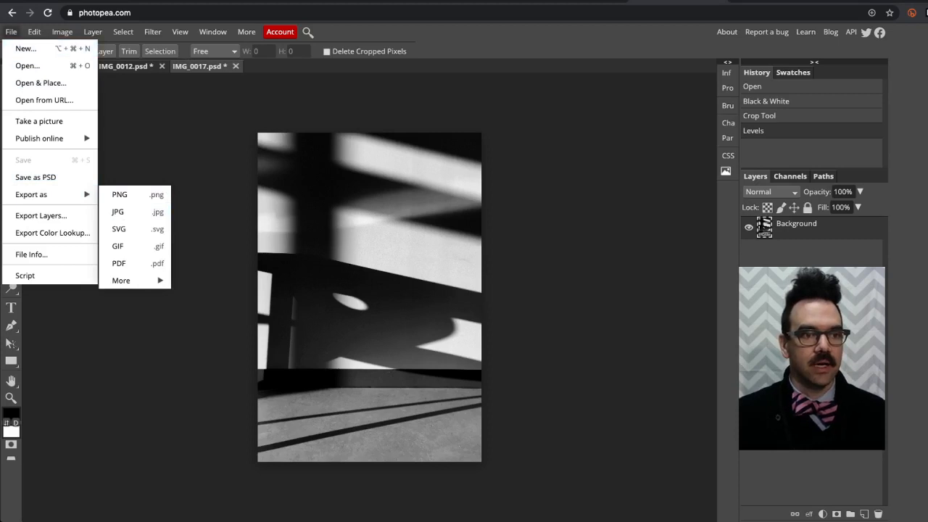
mouse_move(130, 211)
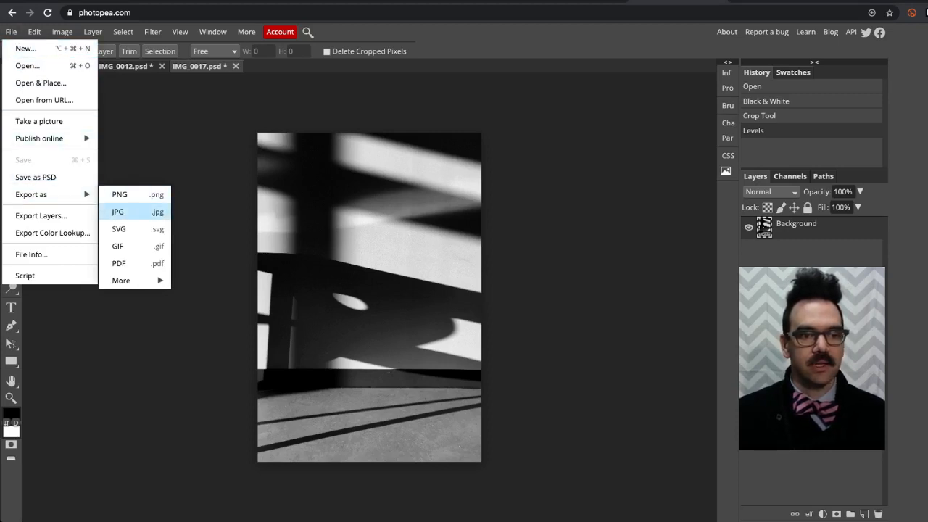